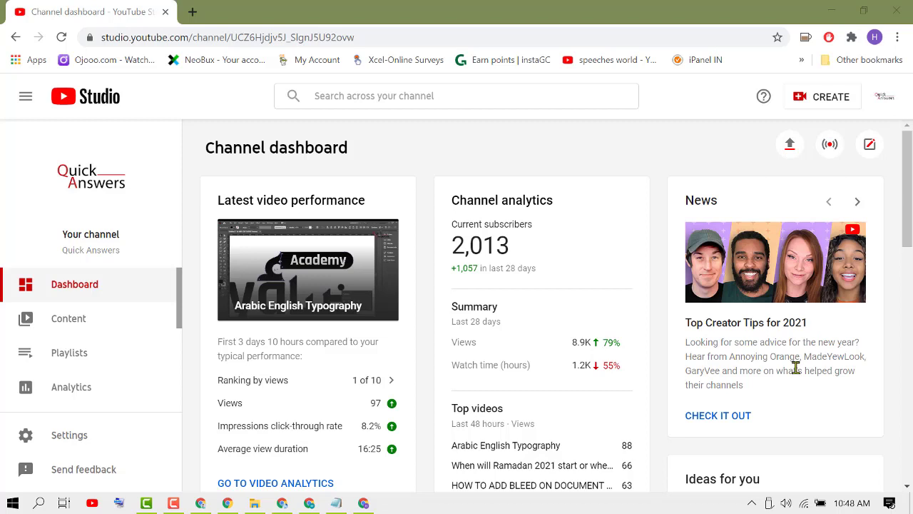
pyautogui.moveTo(782, 314)
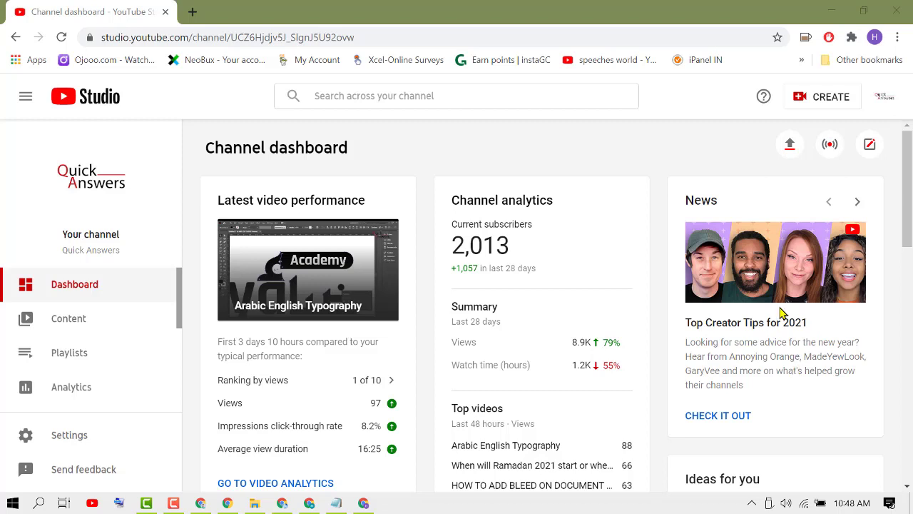
pyautogui.moveTo(158, 37)
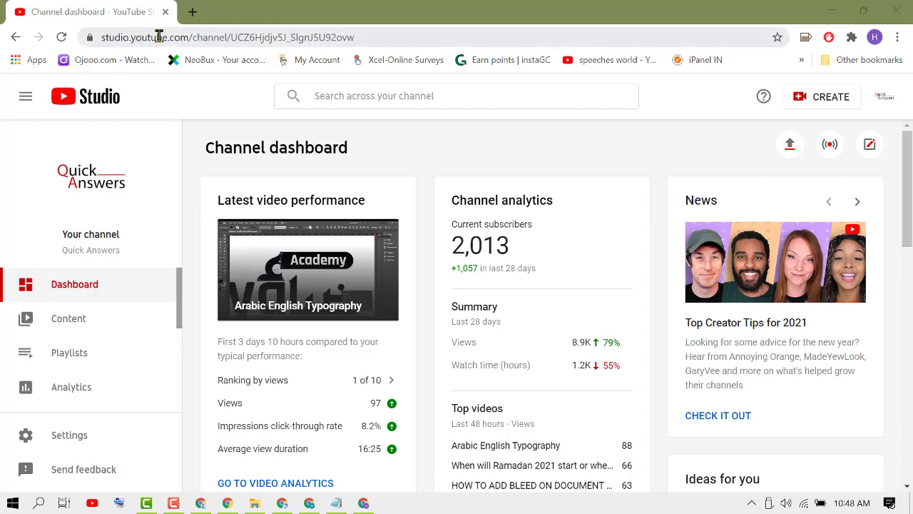
pyautogui.moveTo(359, 199)
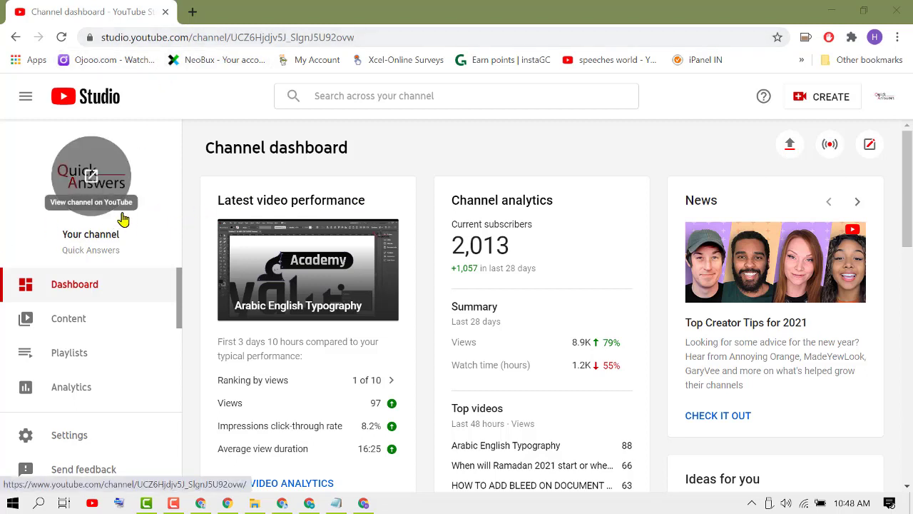
pyautogui.moveTo(145, 364)
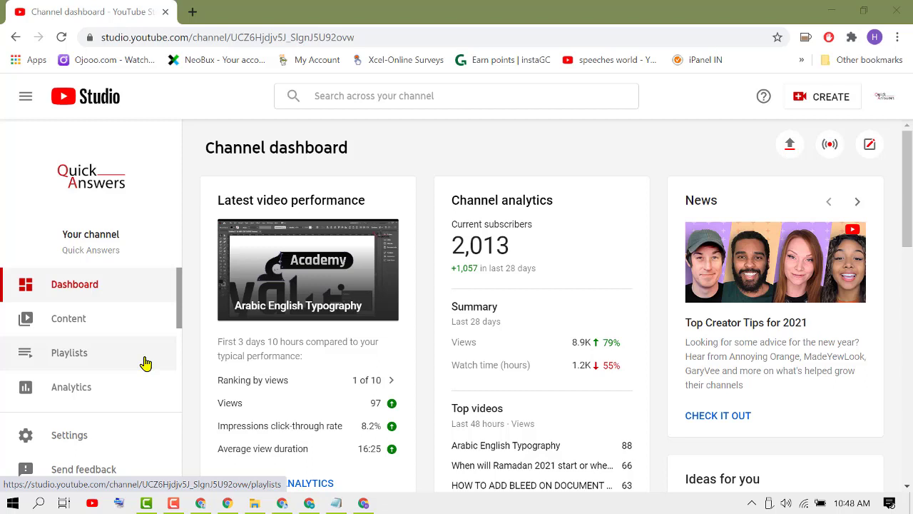
# Start a new community post from the CREATE menu, opening the empty post composer.
pyautogui.scroll(-3)
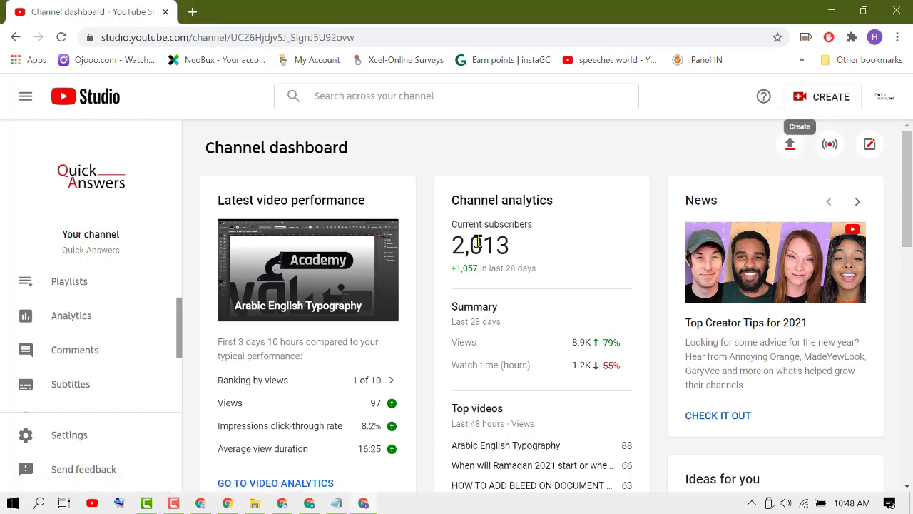
pyautogui.click(822, 97)
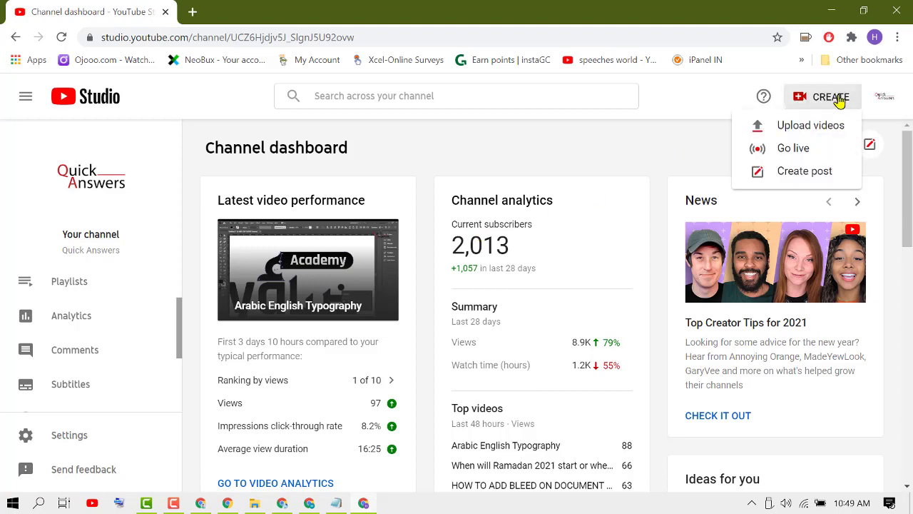
pyautogui.moveTo(805, 174)
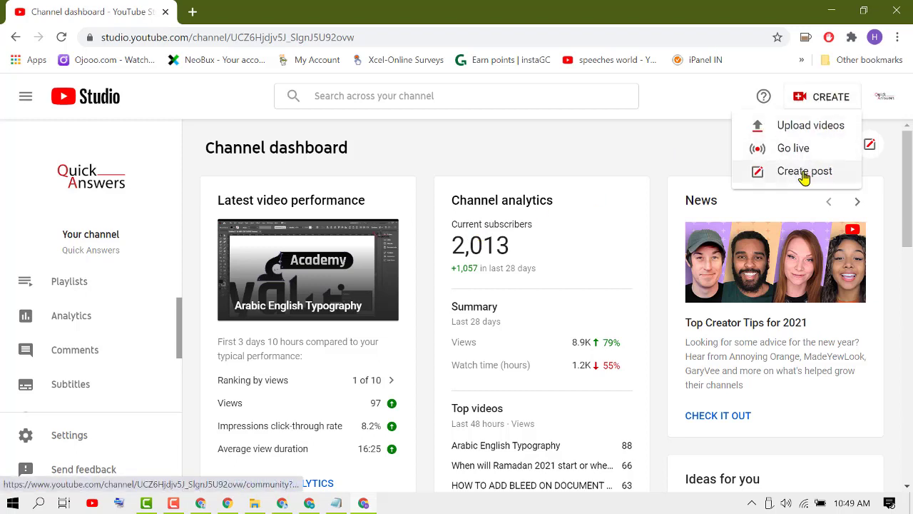
pyautogui.click(805, 172)
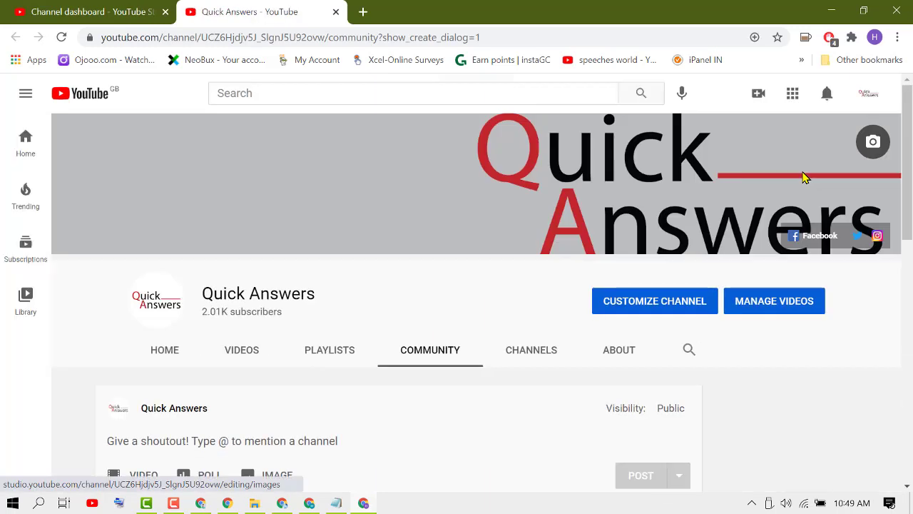
pyautogui.scroll(-3)
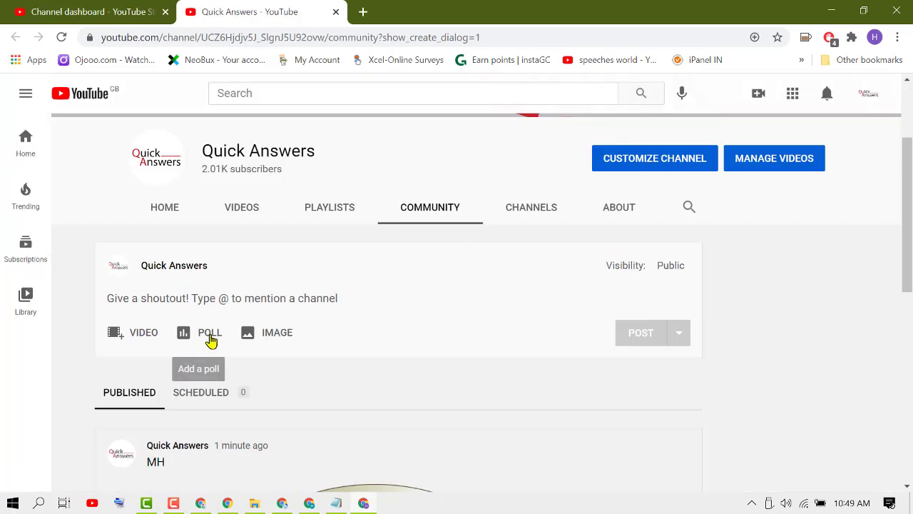
# Switch the post to a poll and enter the question 'Best Cricket Team'.
pyautogui.click(210, 331)
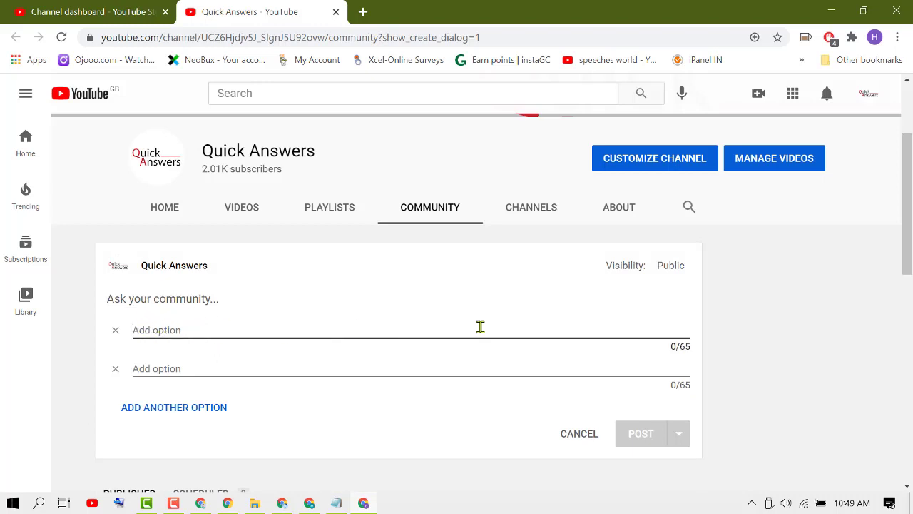
pyautogui.moveTo(525, 320)
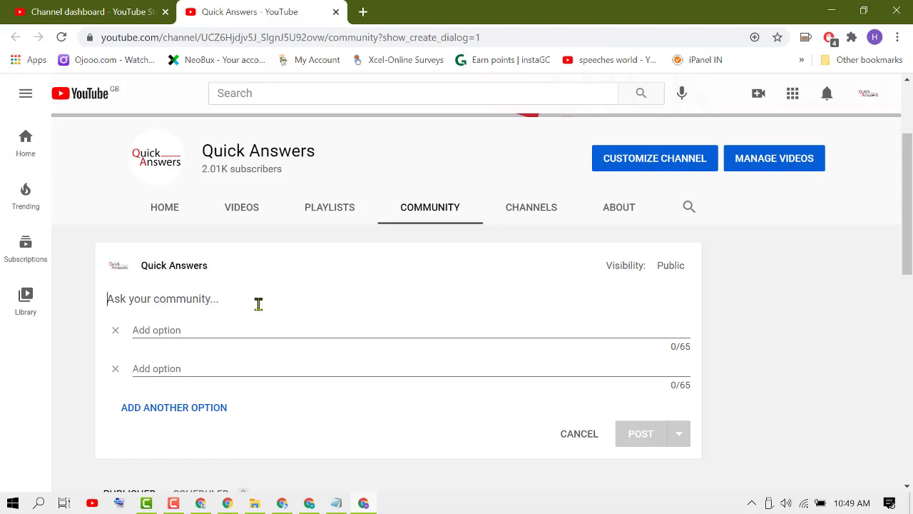
pyautogui.moveTo(169, 300)
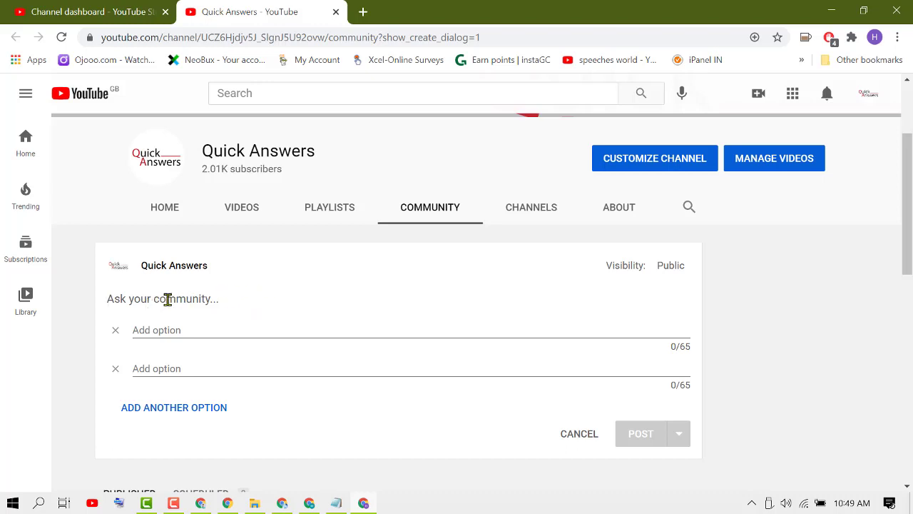
pyautogui.moveTo(214, 298)
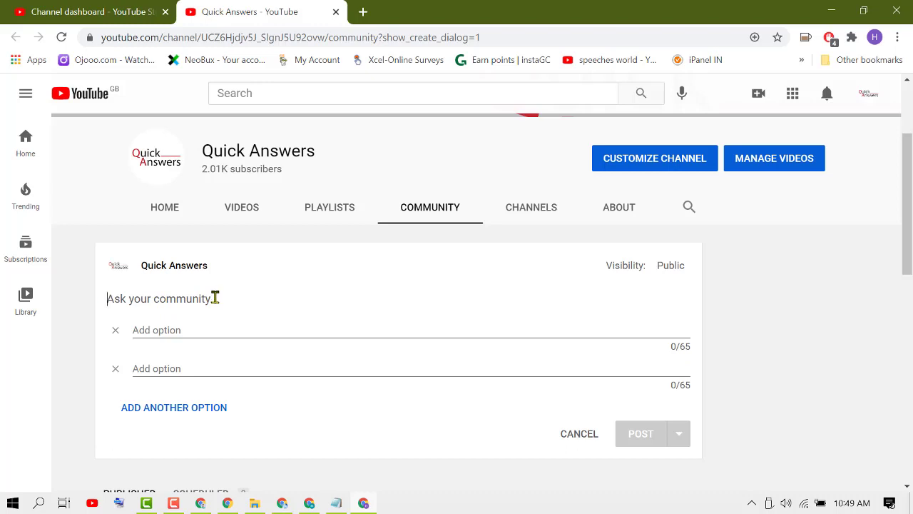
pyautogui.write('Be')
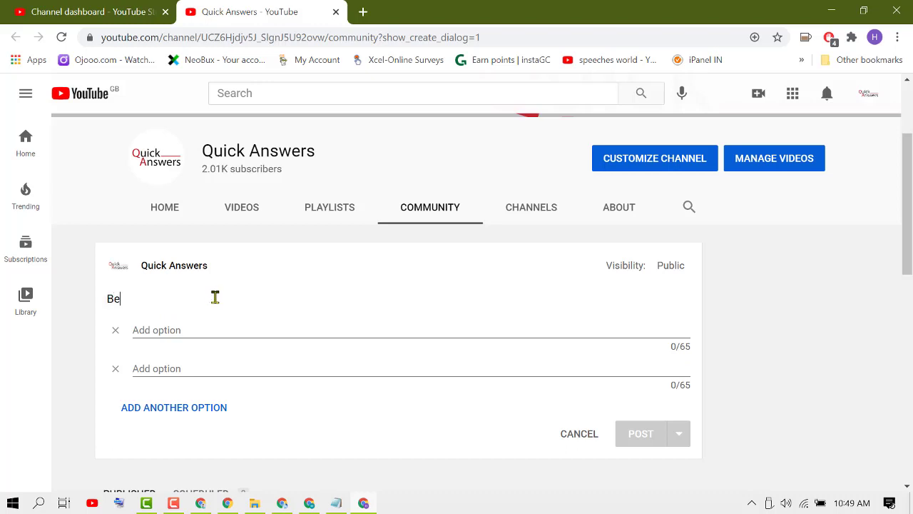
pyautogui.write('st')
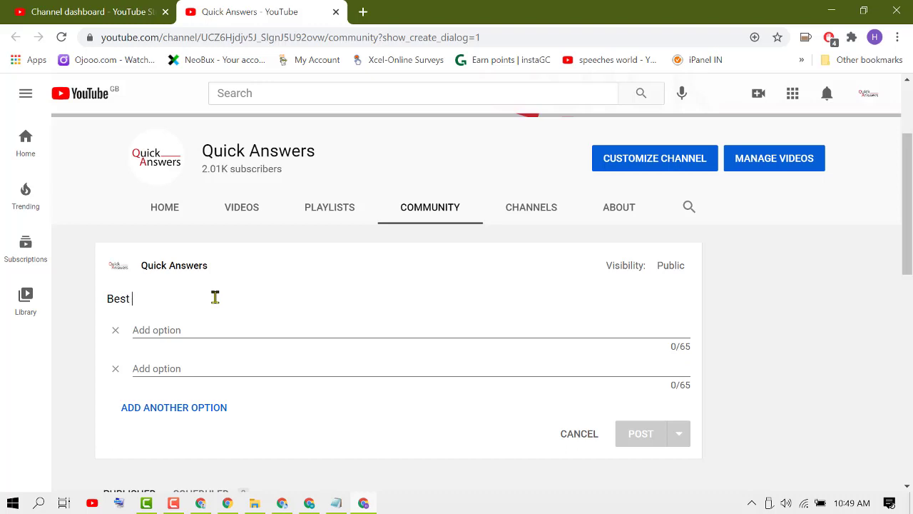
pyautogui.write('Cri')
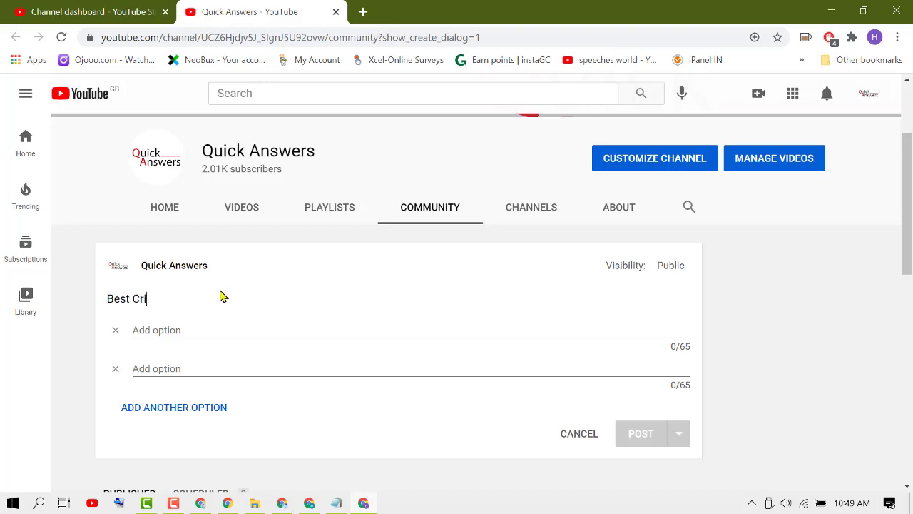
pyautogui.write('cket')
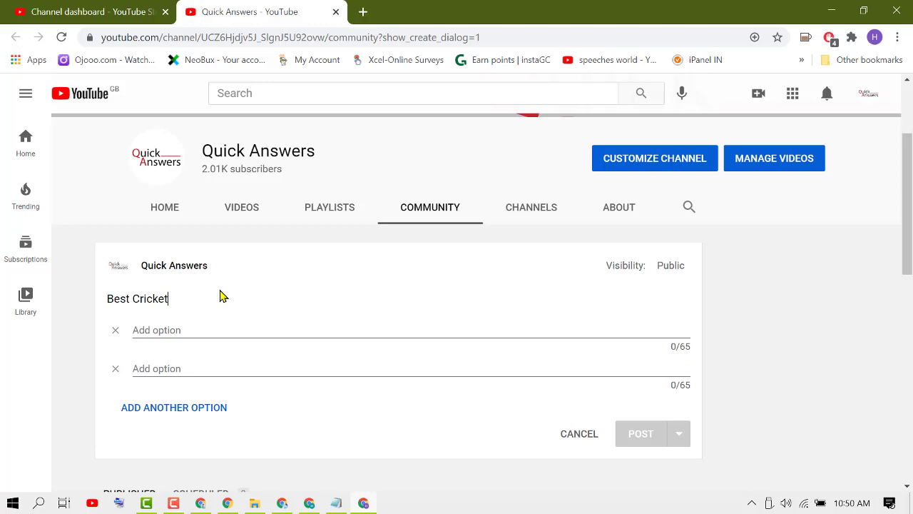
pyautogui.write('Te')
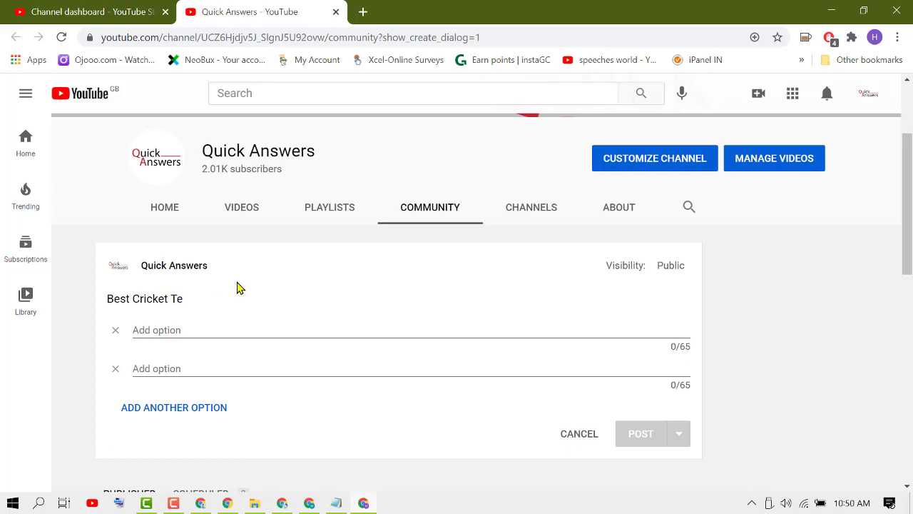
pyautogui.write('am')
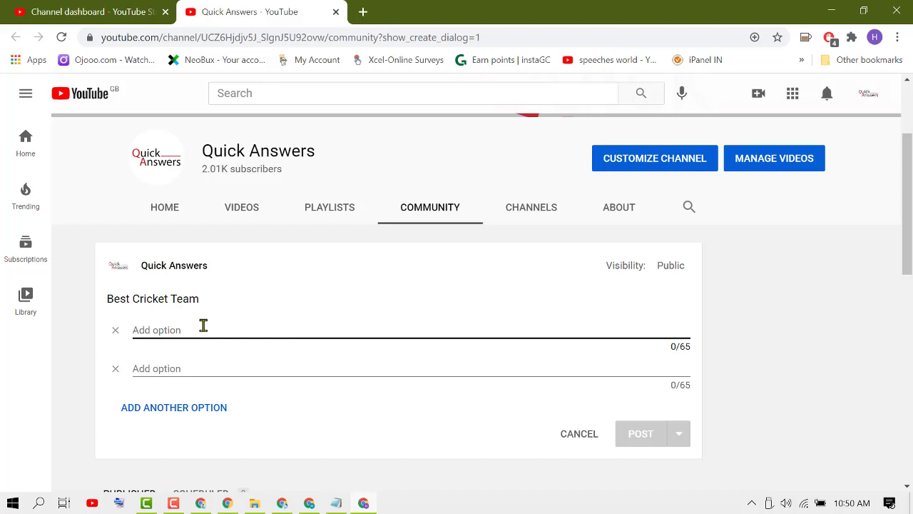
# Fill the first two poll options with India and England.
pyautogui.write('a')
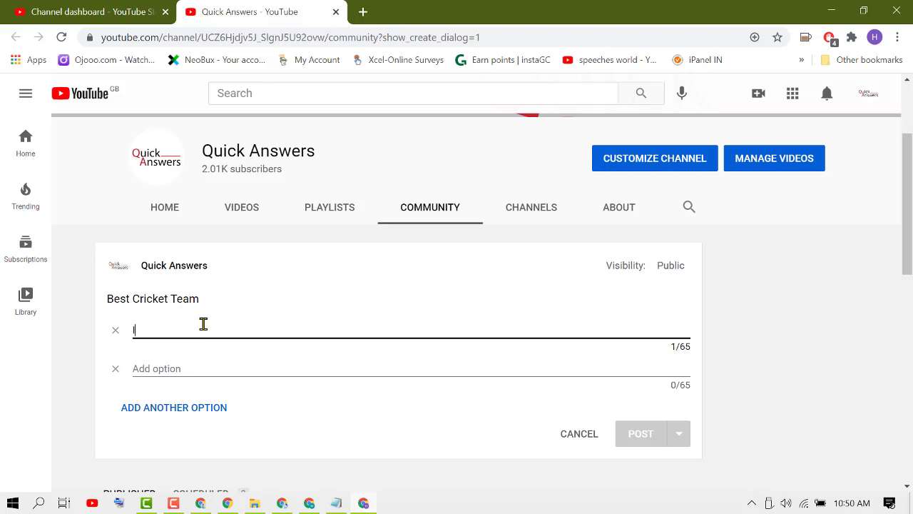
pyautogui.write('India')
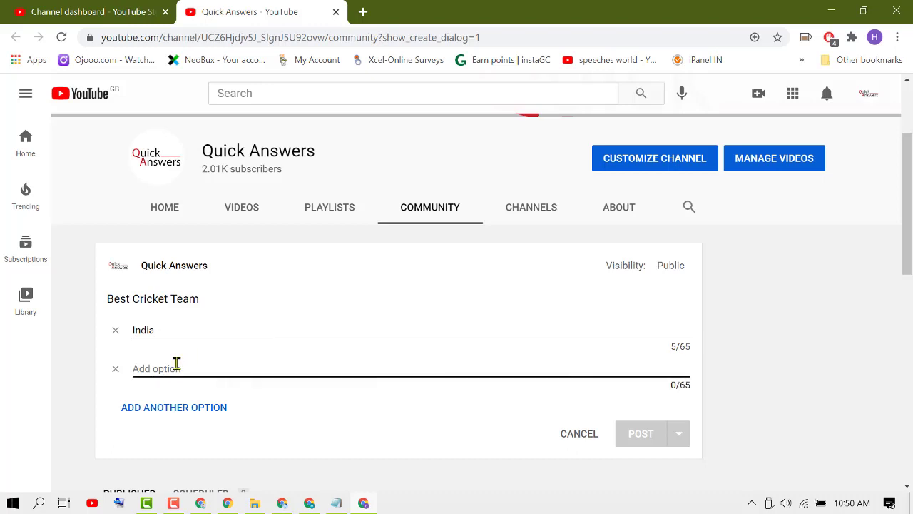
pyautogui.write('En')
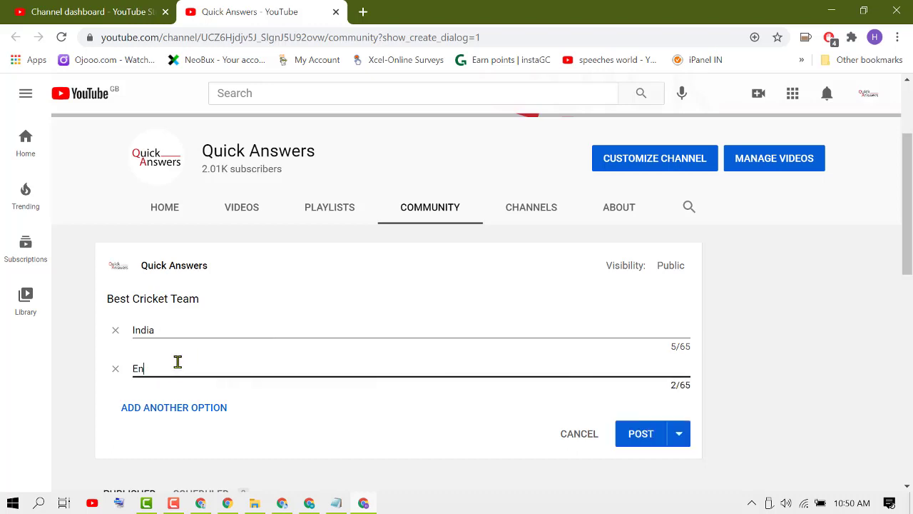
pyautogui.write('gland')
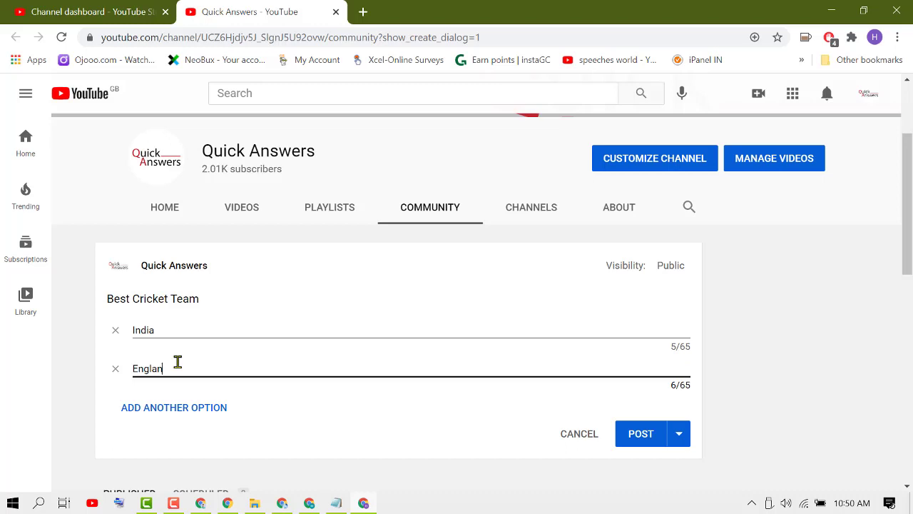
pyautogui.write('d')
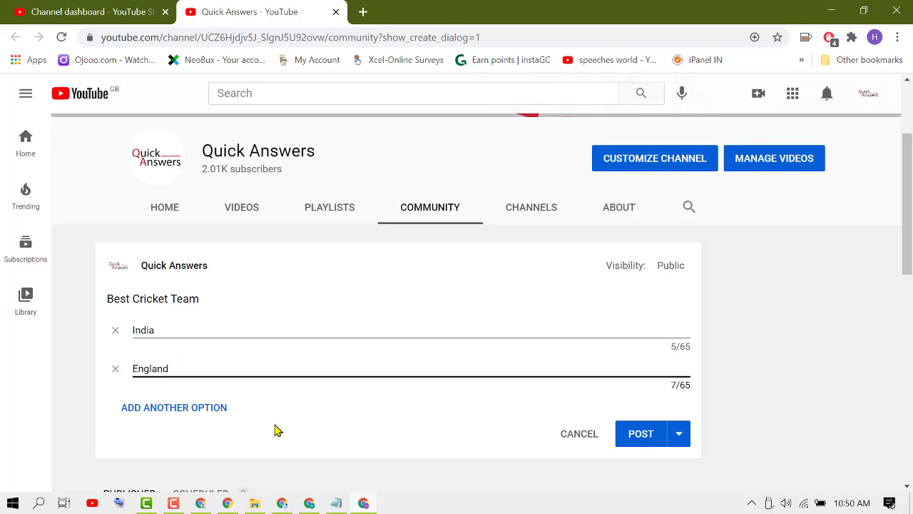
pyautogui.moveTo(165, 413)
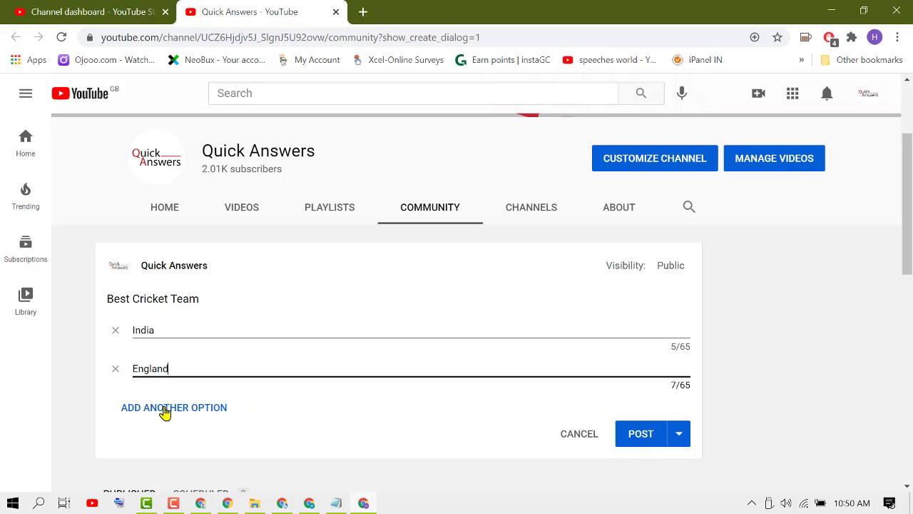
# Add a third poll option and fill it with Sri Lanka.
pyautogui.click(174, 408)
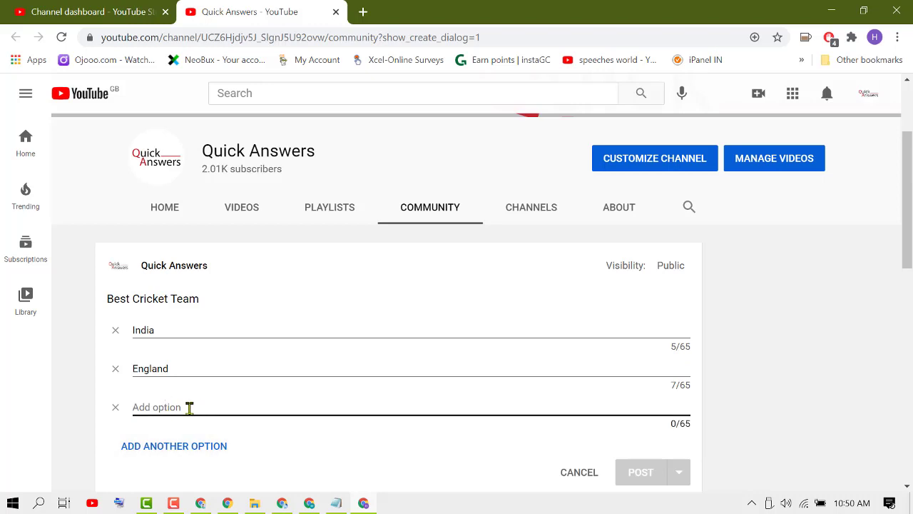
pyautogui.write('Sri La')
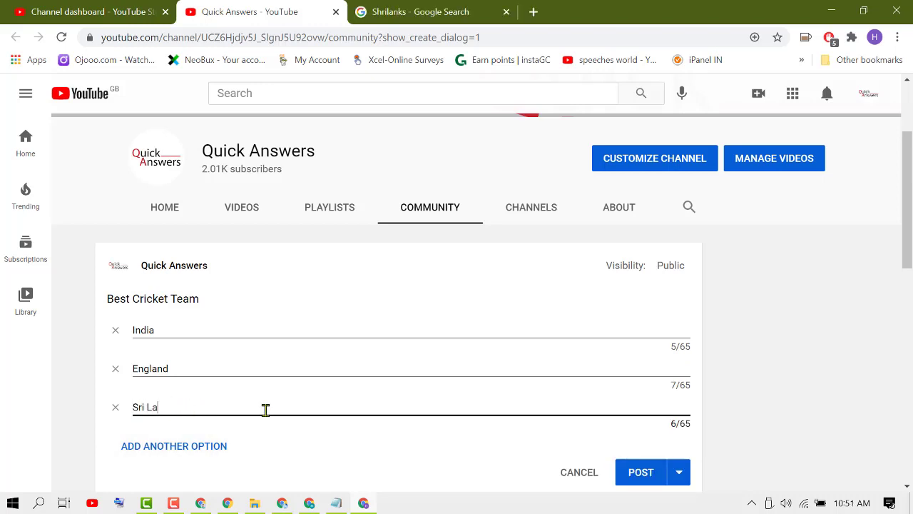
pyautogui.write('nka')
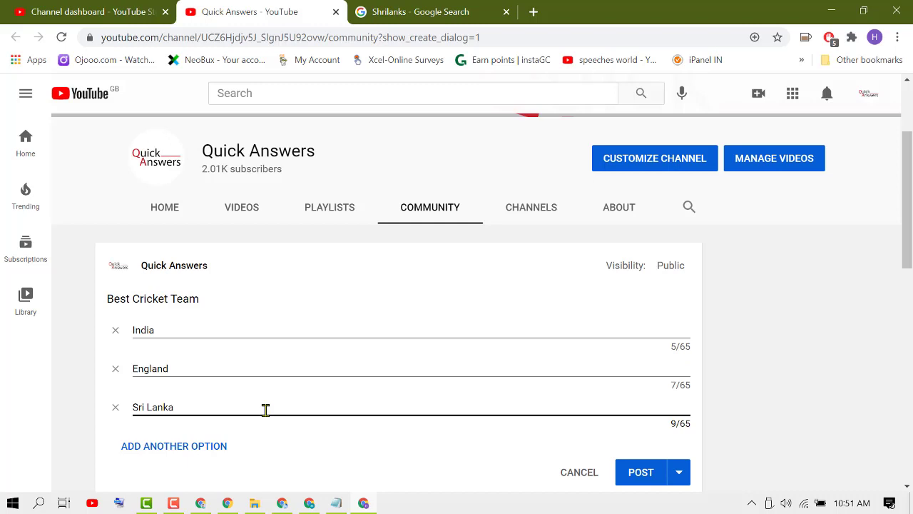
pyautogui.moveTo(480, 468)
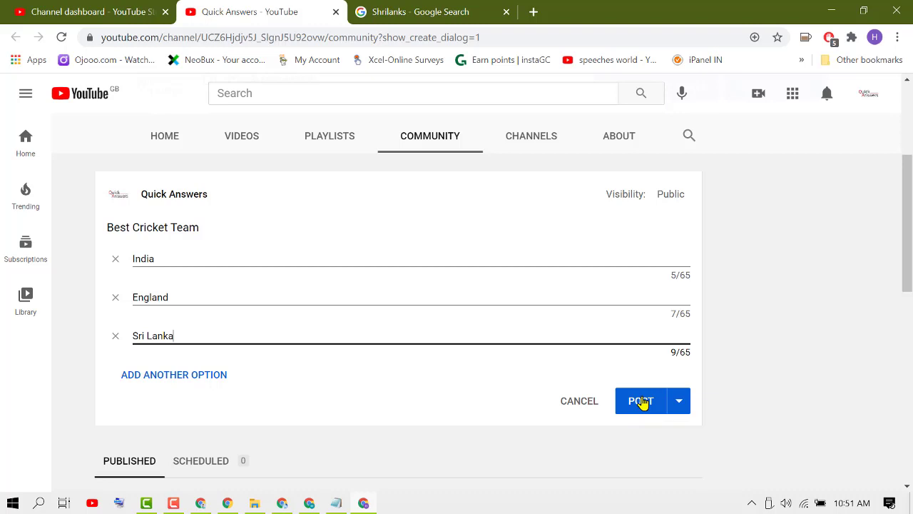
# Publish the Best Cricket Team poll to the channel's community.
pyautogui.click(640, 399)
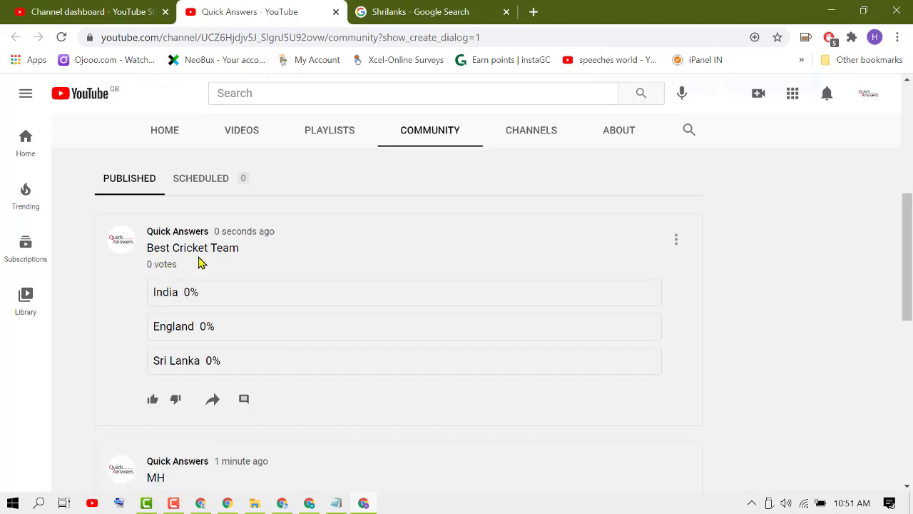
pyautogui.moveTo(163, 263)
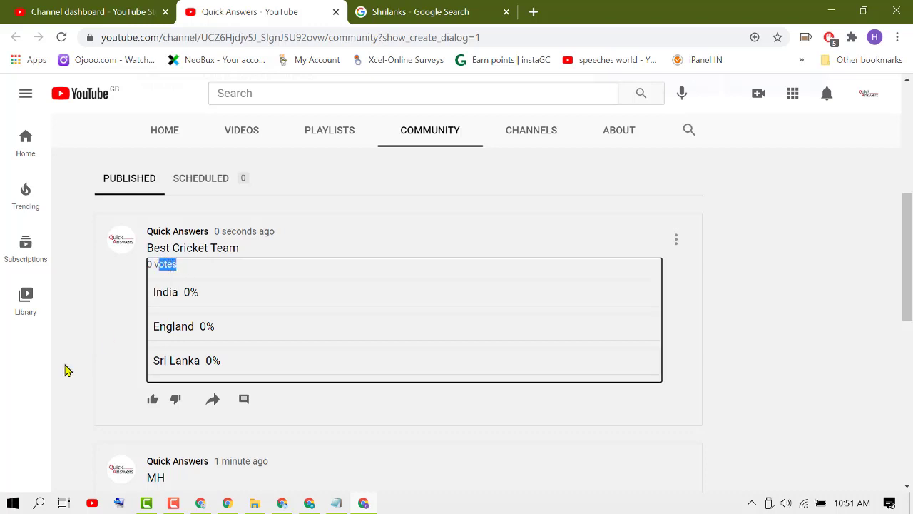
pyautogui.moveTo(211, 399)
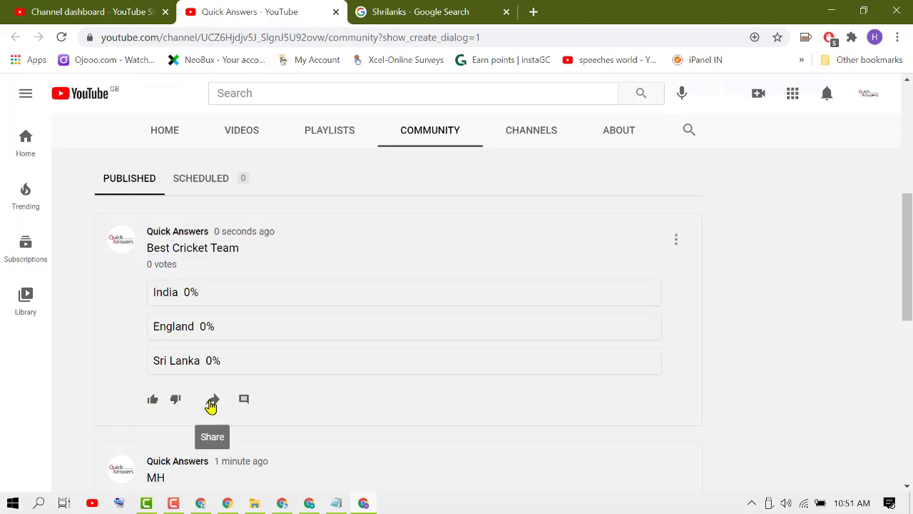
pyautogui.moveTo(243, 400)
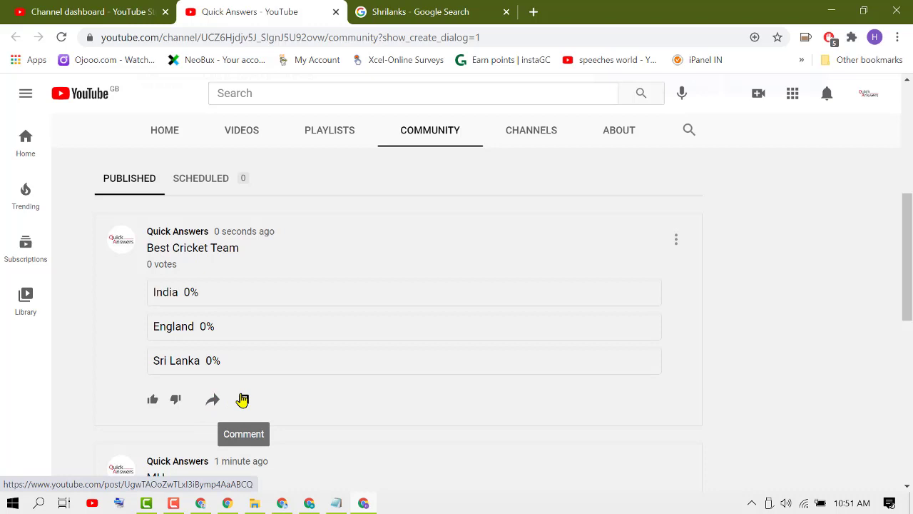
pyautogui.moveTo(243, 401)
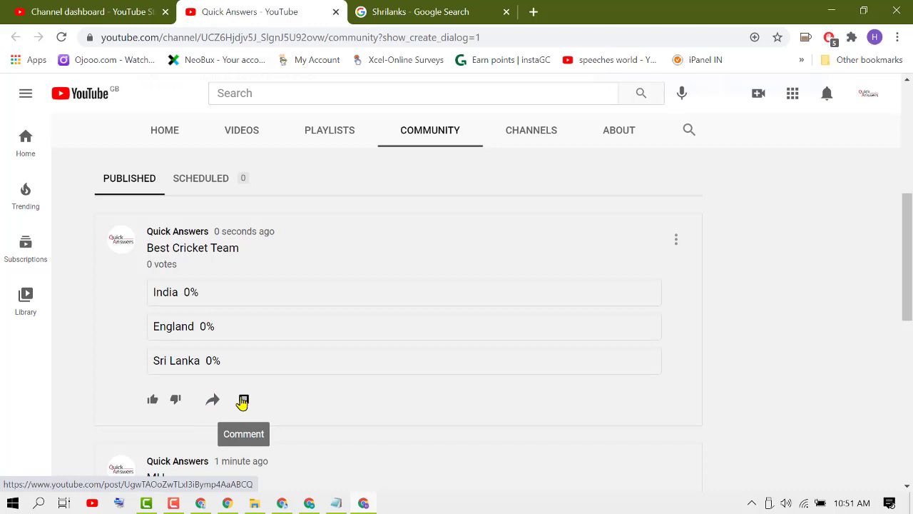
pyautogui.moveTo(200, 390)
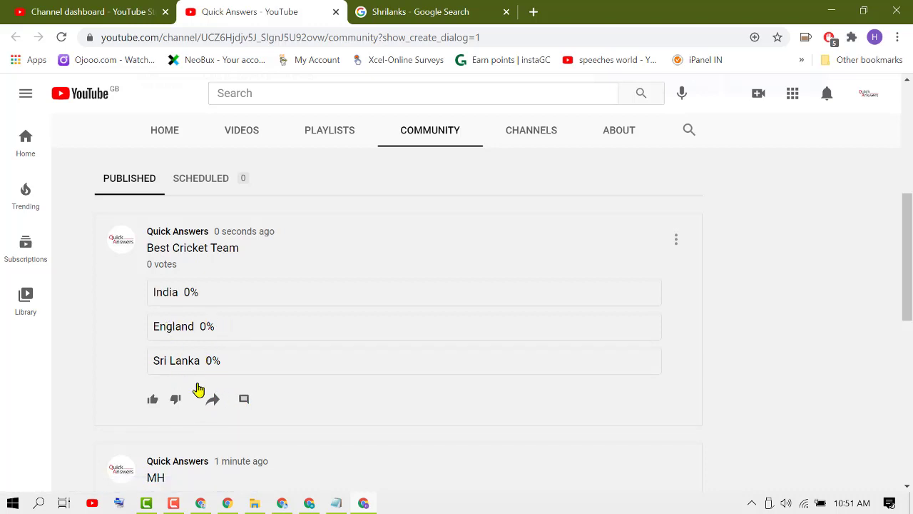
pyautogui.moveTo(185, 337)
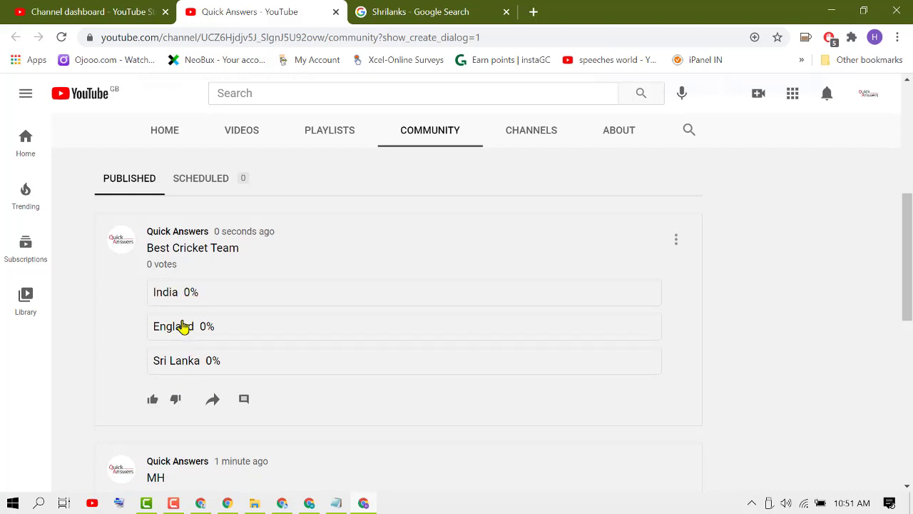
pyautogui.moveTo(678, 250)
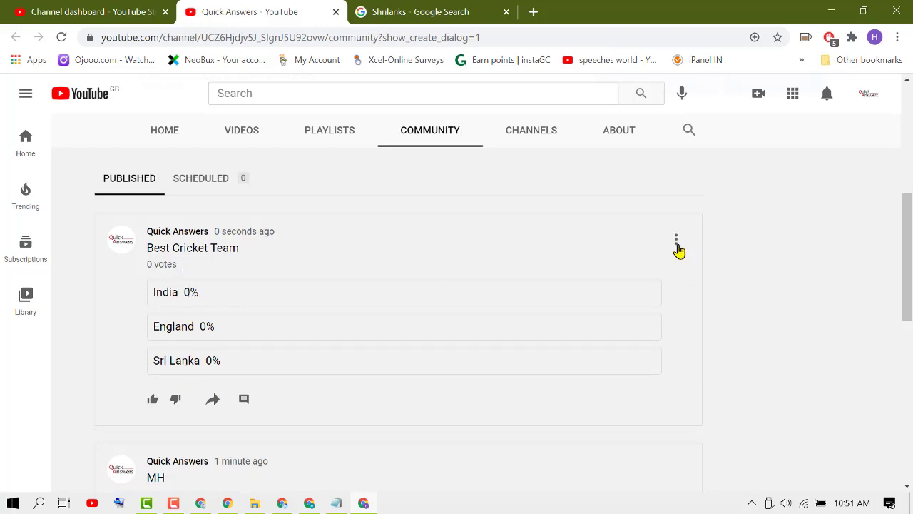
pyautogui.click(676, 240)
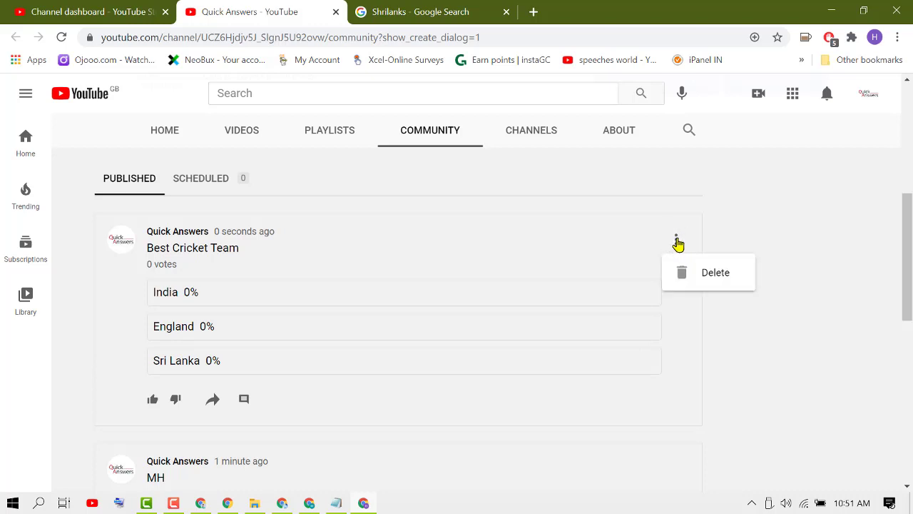
pyautogui.moveTo(428, 260)
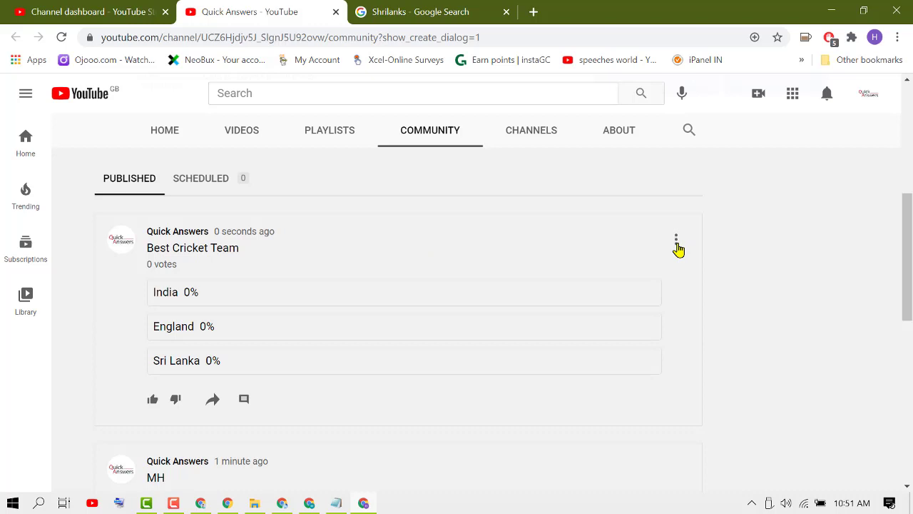
pyautogui.click(676, 240)
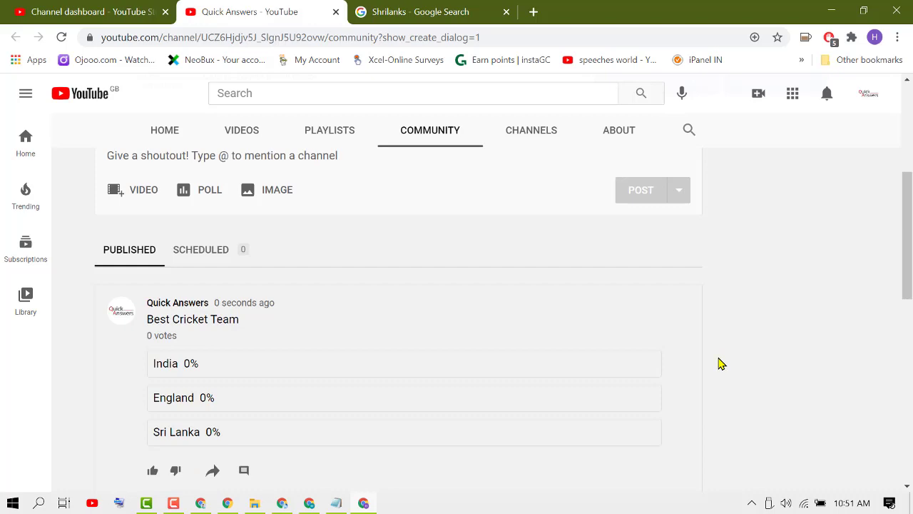
pyautogui.moveTo(697, 354)
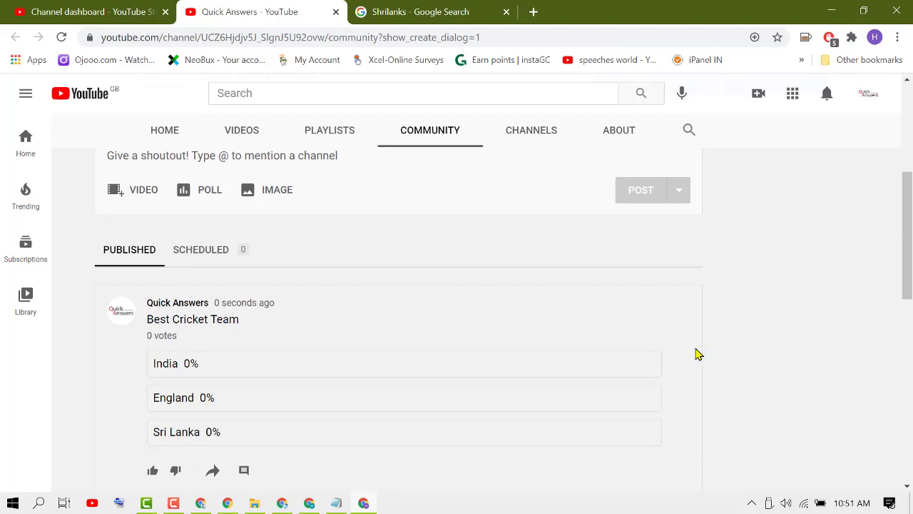